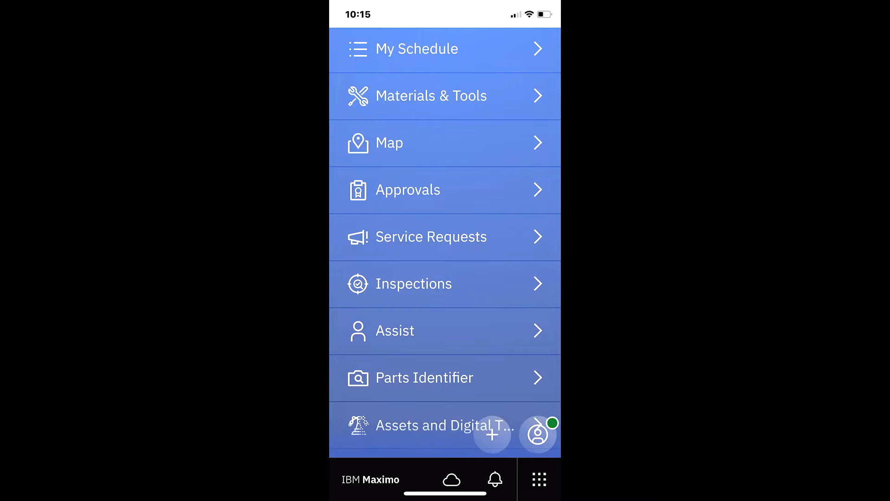
# Step: Open Materials & Tools to list planned materials like the motor-controlled valve and filter
pyautogui.click(432, 96)
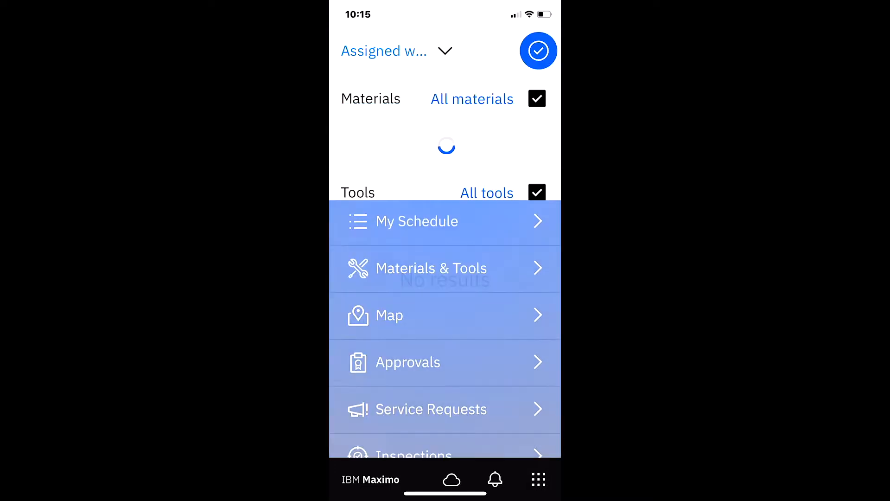
pyautogui.click(537, 98)
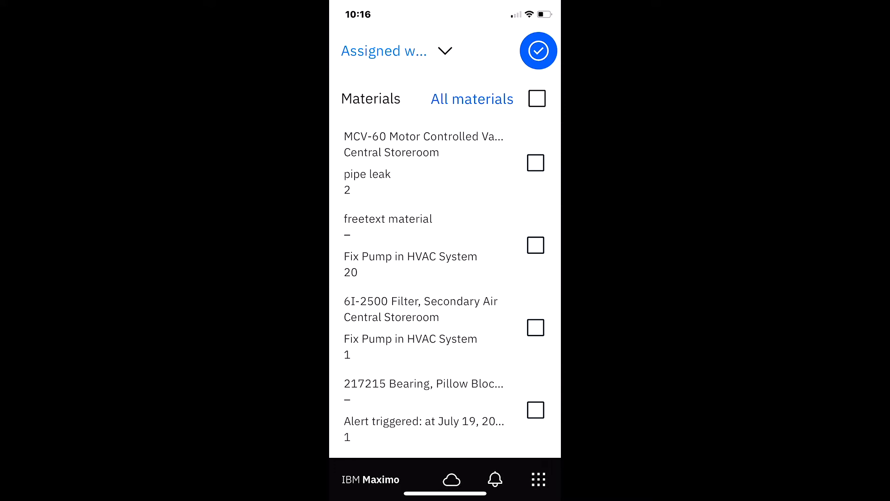
pyautogui.click(384, 51)
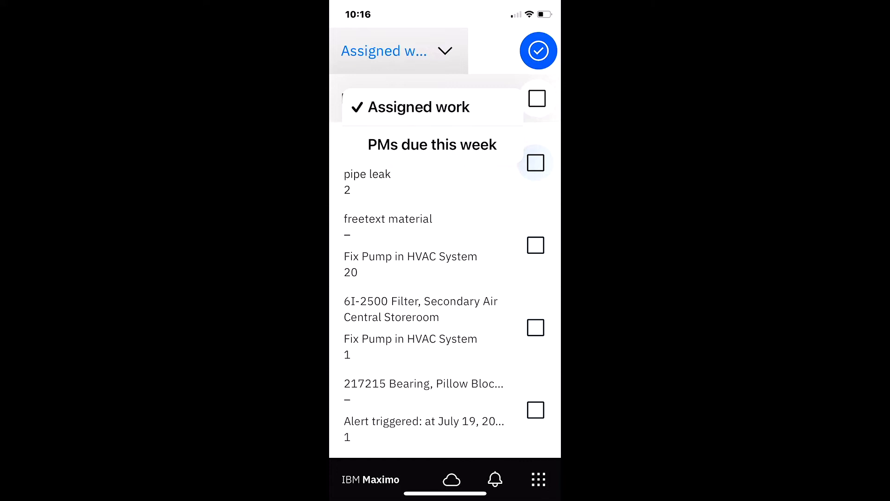
pyautogui.click(432, 144)
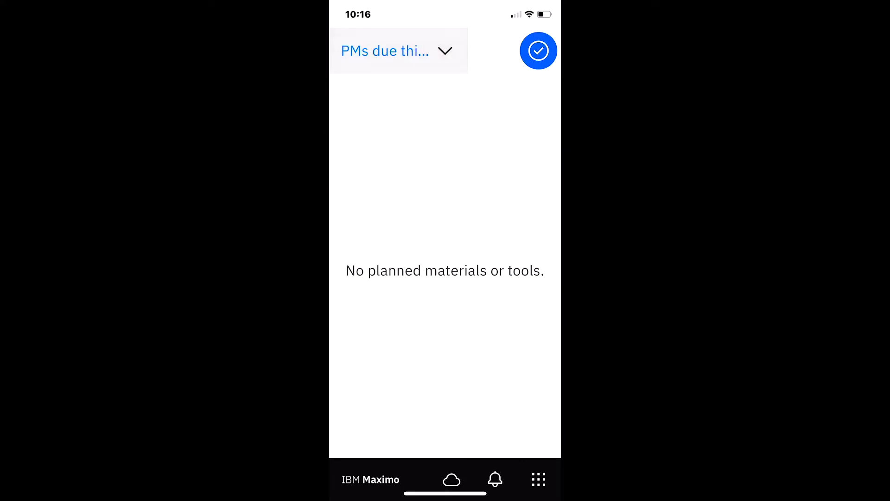
pyautogui.click(399, 50)
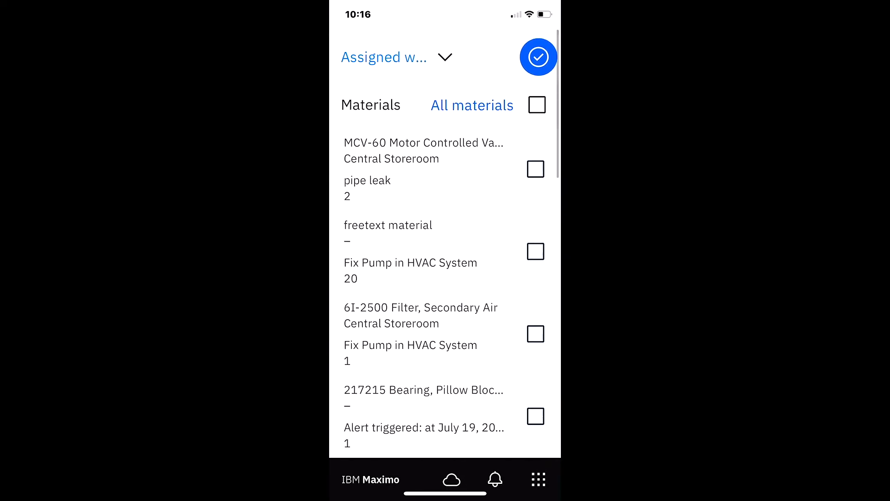
pyautogui.scroll(3)
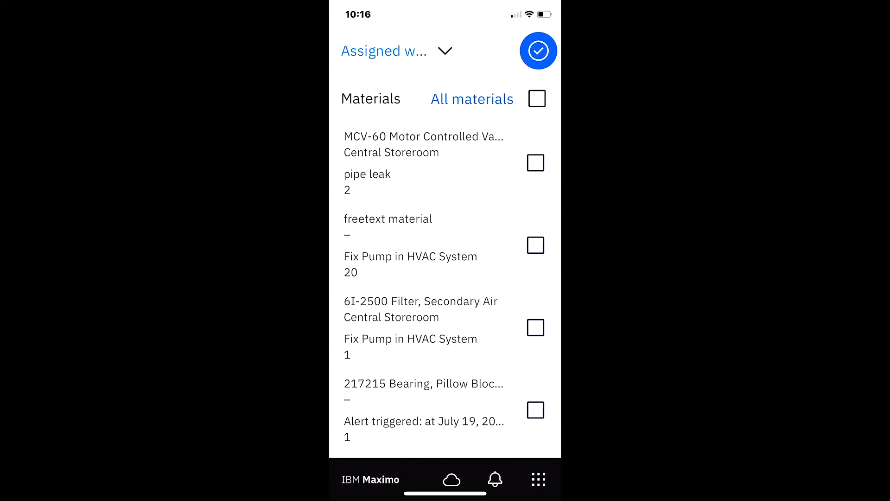
pyautogui.click(538, 480)
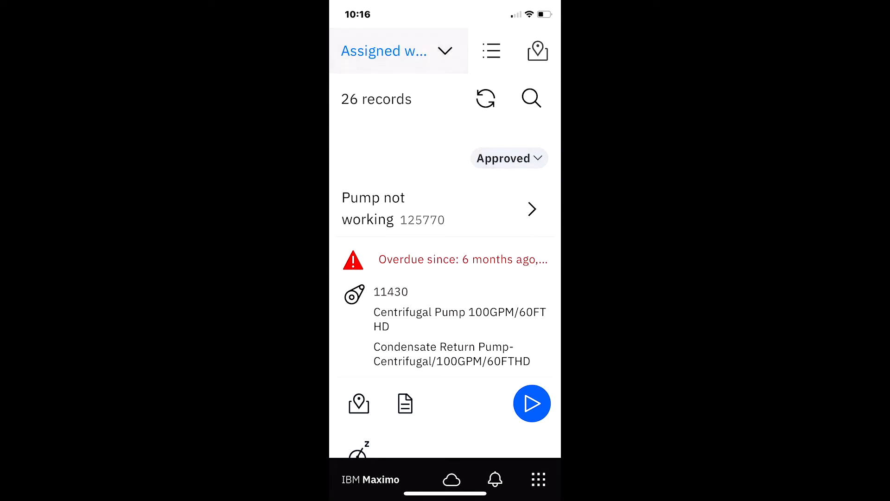
# Step: Search My Schedule for 'el' and run the 'electric' suggestion
pyautogui.click(531, 98)
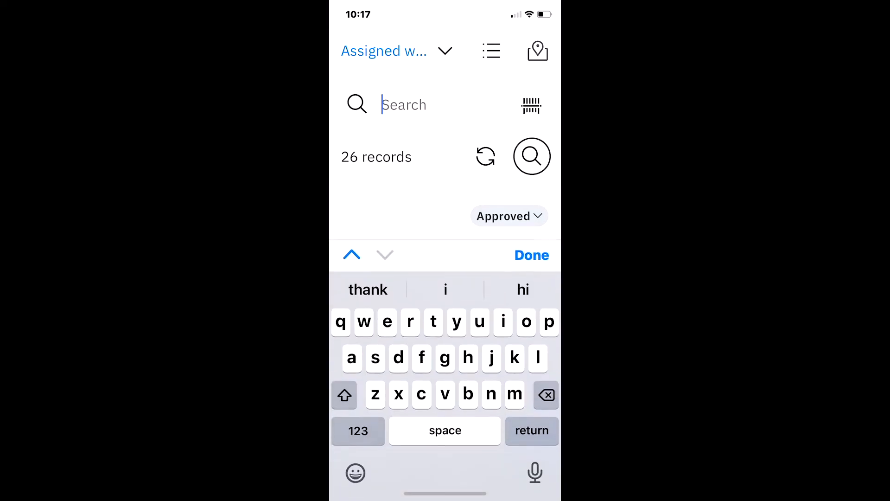
pyautogui.write('el')
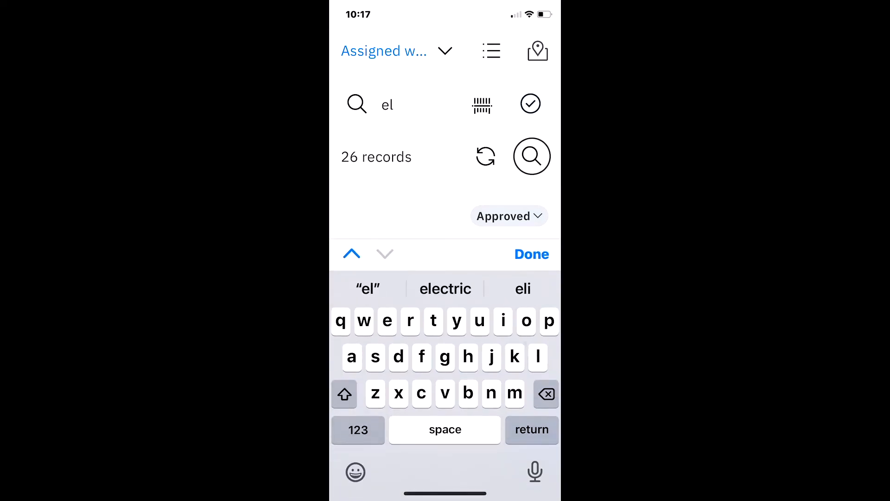
pyautogui.click(445, 289)
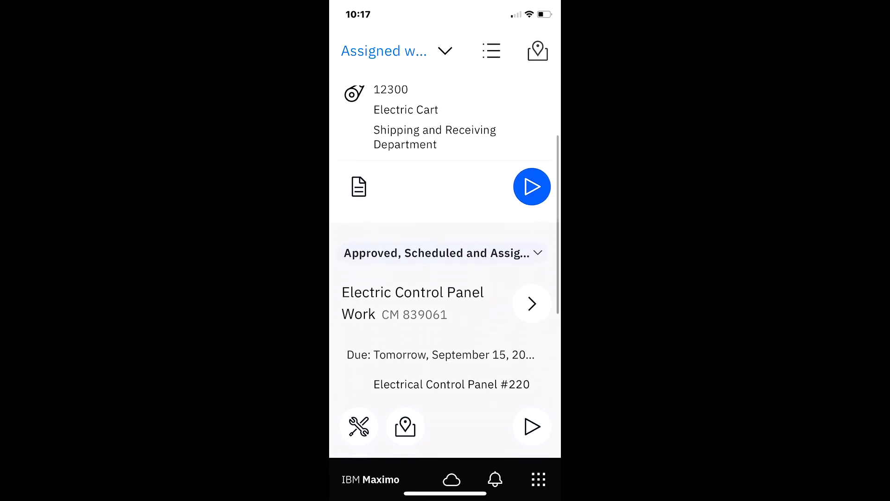
pyautogui.scroll(-3)
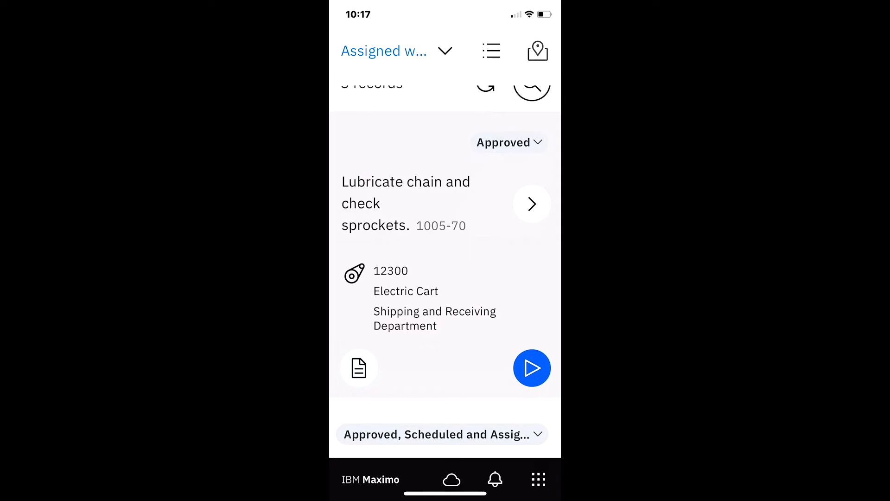
pyautogui.scroll(-3)
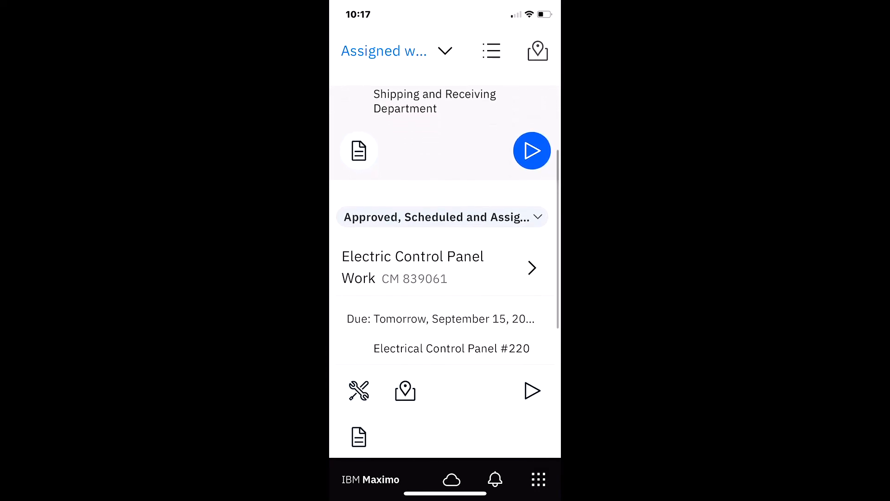
pyautogui.scroll(3)
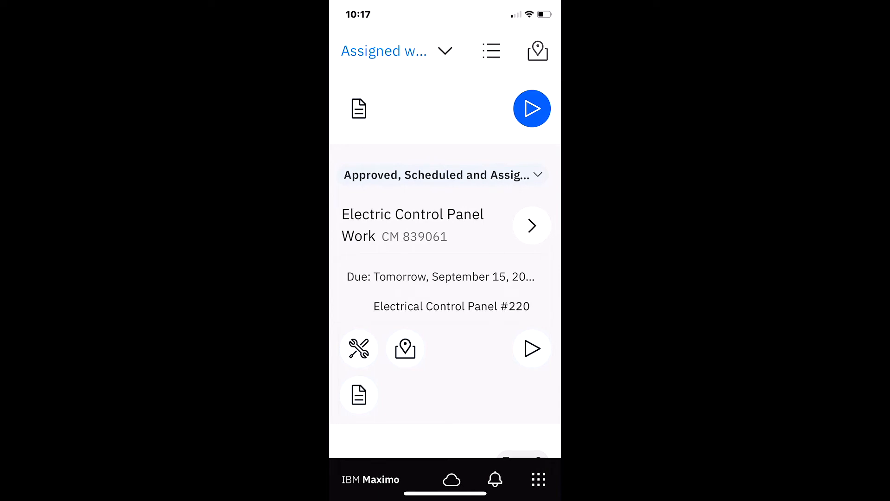
pyautogui.click(359, 395)
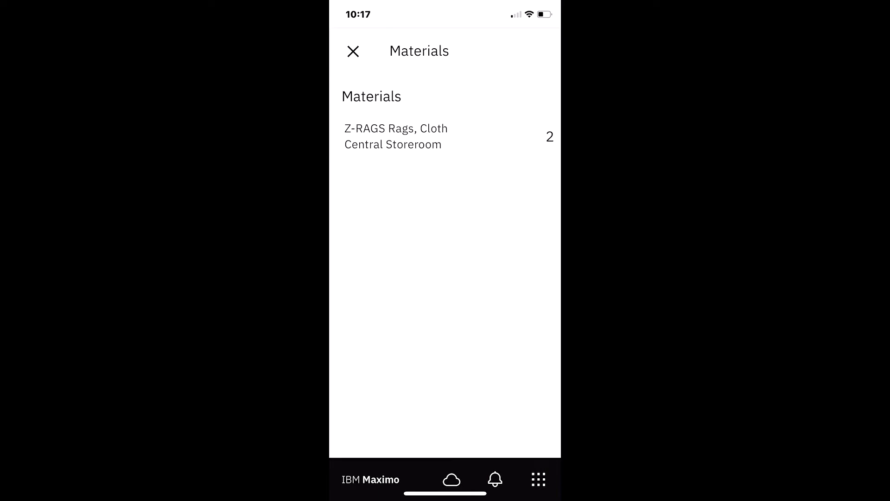
pyautogui.click(352, 51)
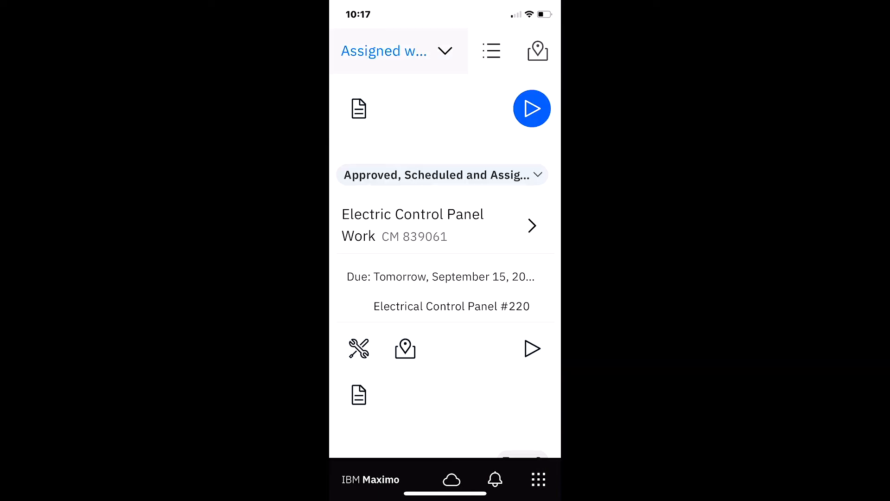
pyautogui.scroll(-3)
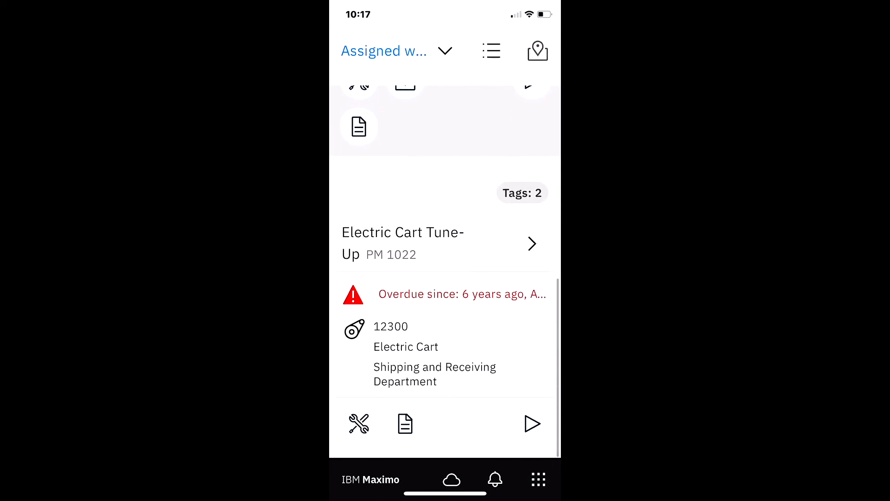
pyautogui.click(406, 424)
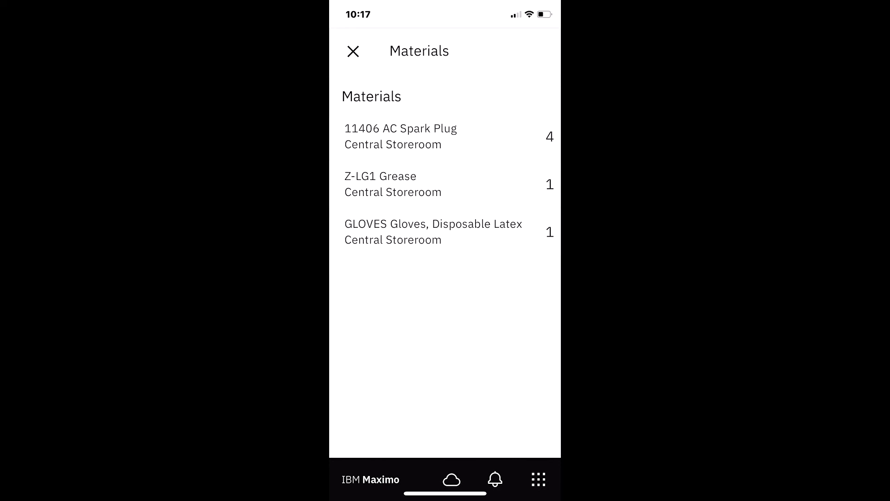
pyautogui.click(353, 51)
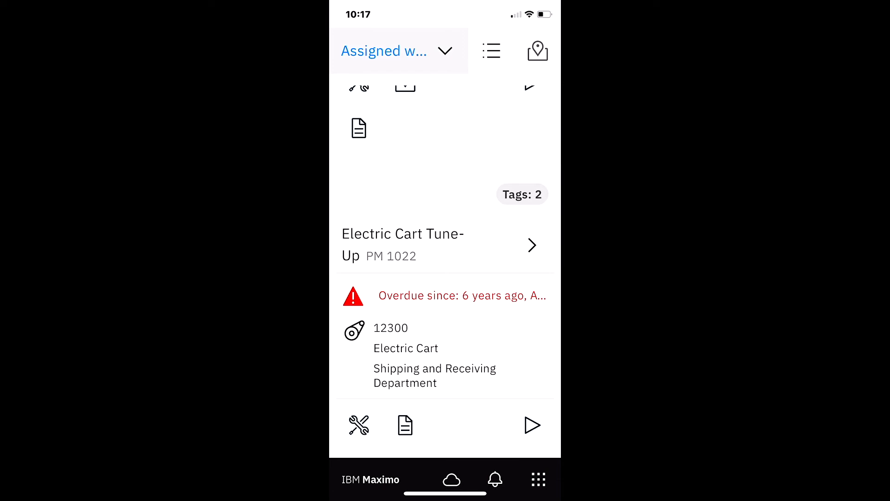
pyautogui.scroll(3)
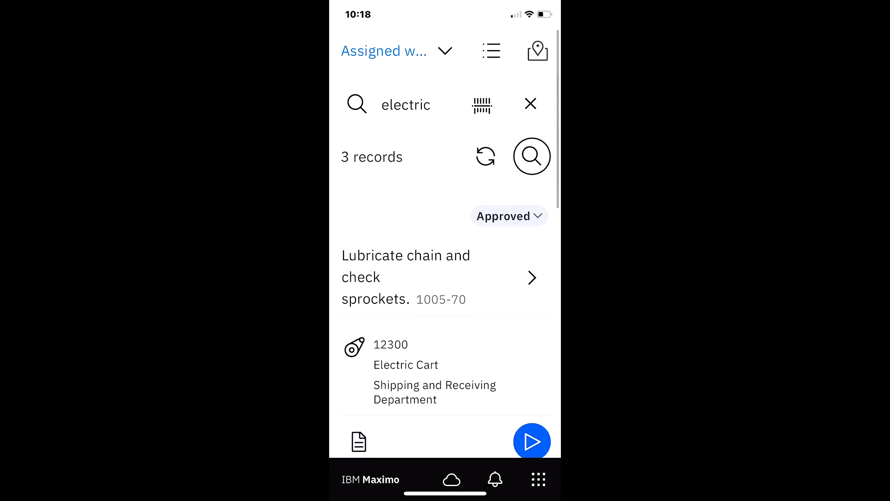
# Step: Open Materials & Tools for the electric orders: rags, spark plugs, grease, gloves
pyautogui.click(539, 479)
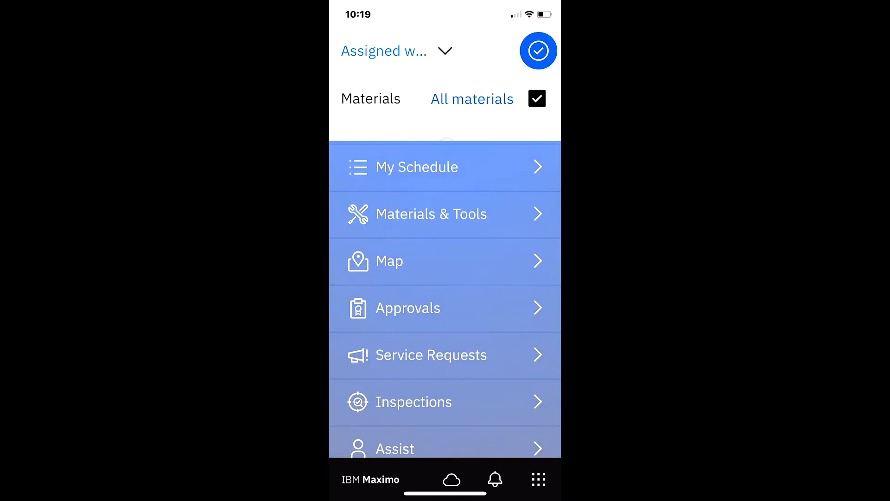
pyautogui.click(536, 99)
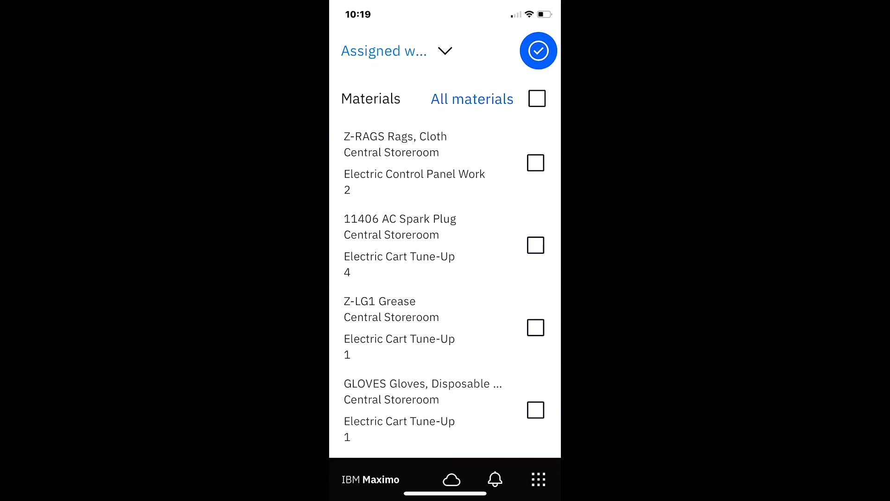